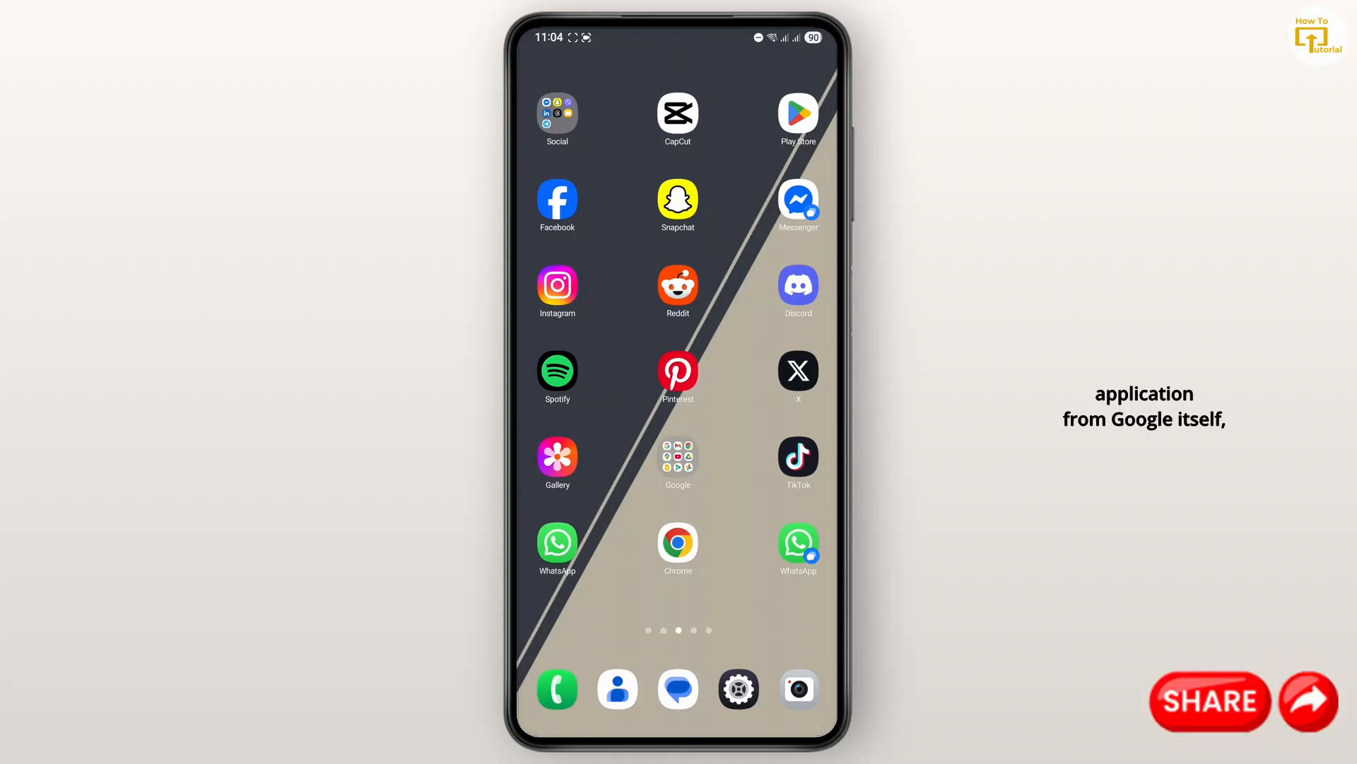
- Search the Play Store for 'translate' so Google Translate appears in the results
click(797, 112)
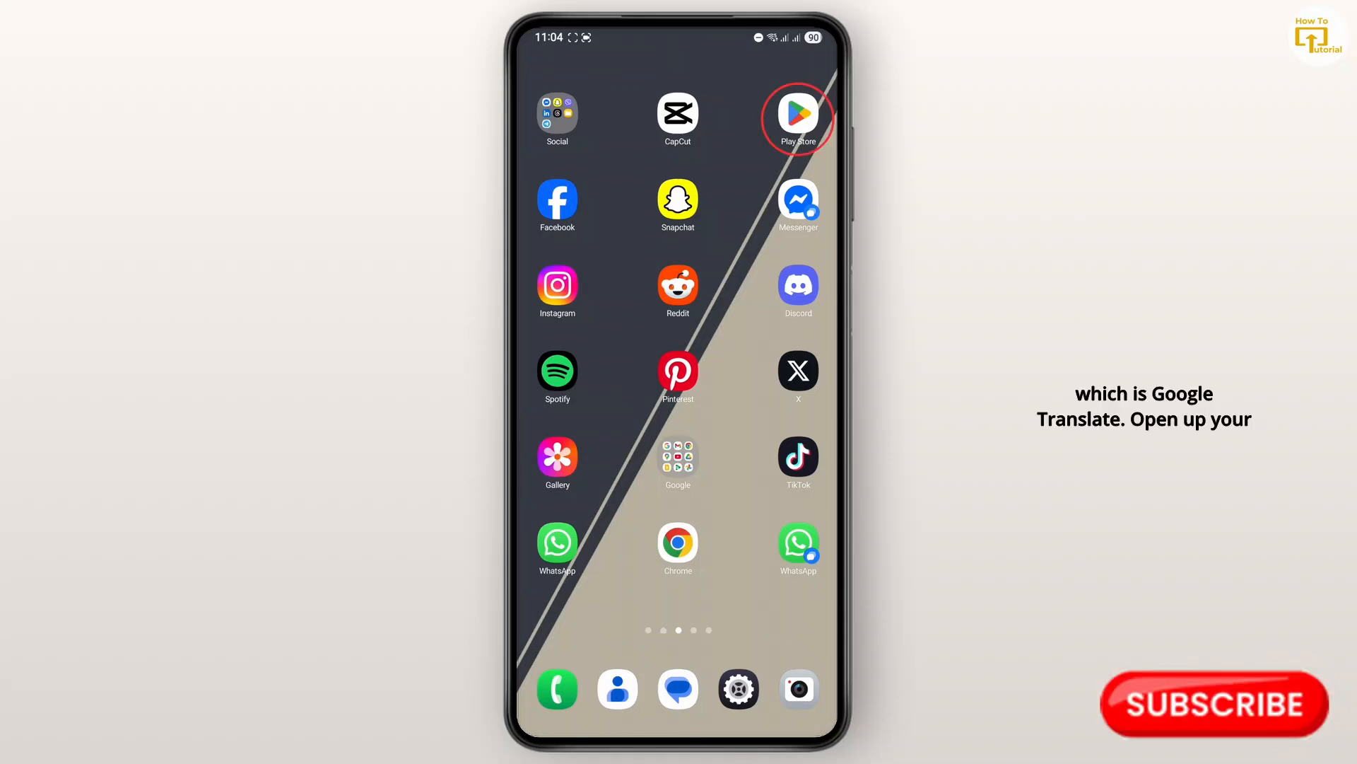
click(798, 114)
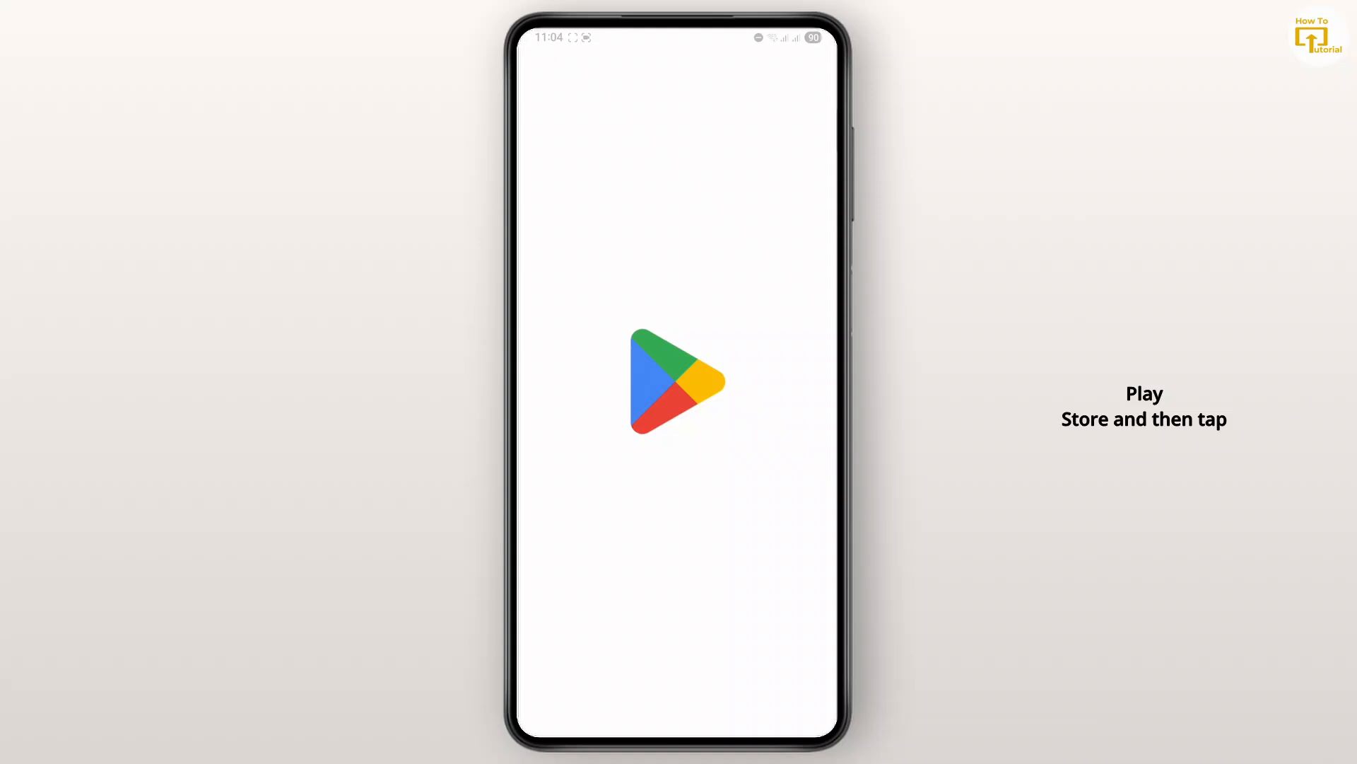
click(677, 385)
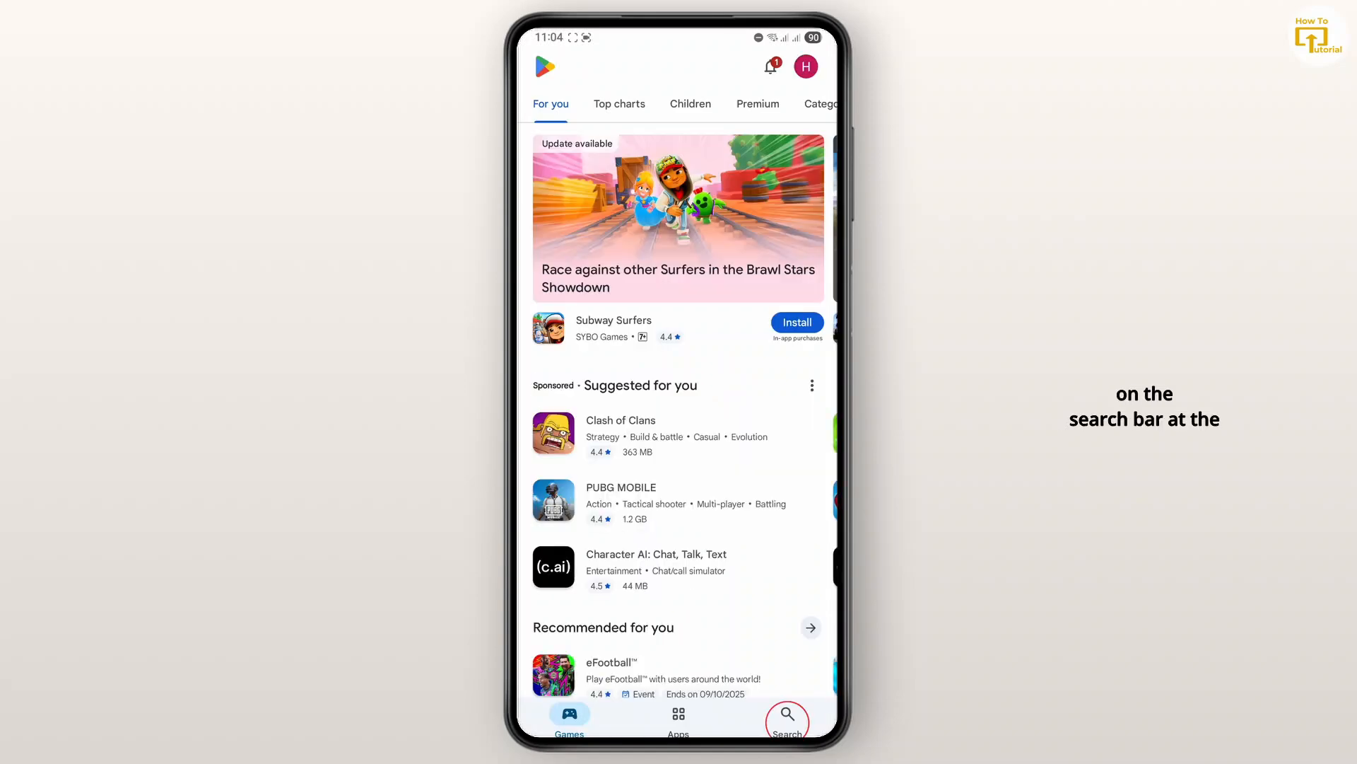
click(786, 714)
text(tra)
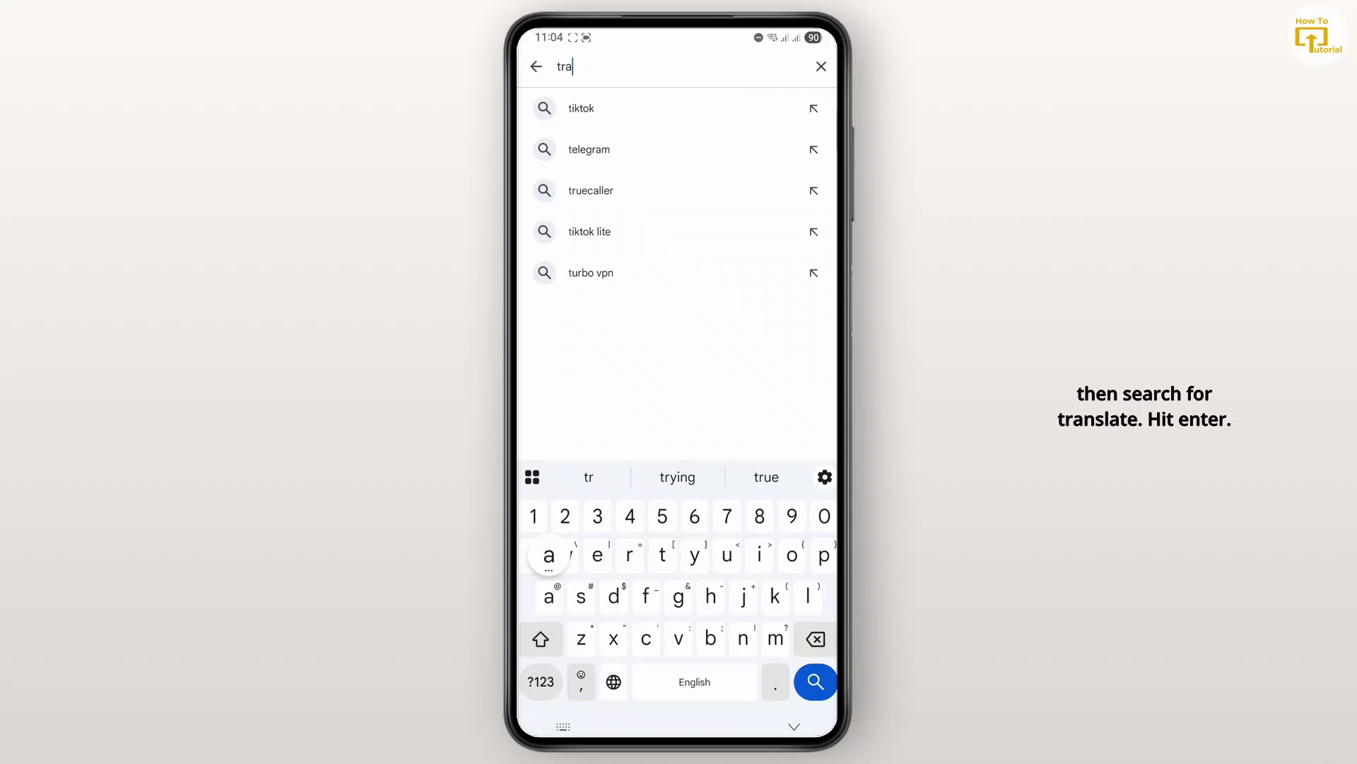
key(Enter)
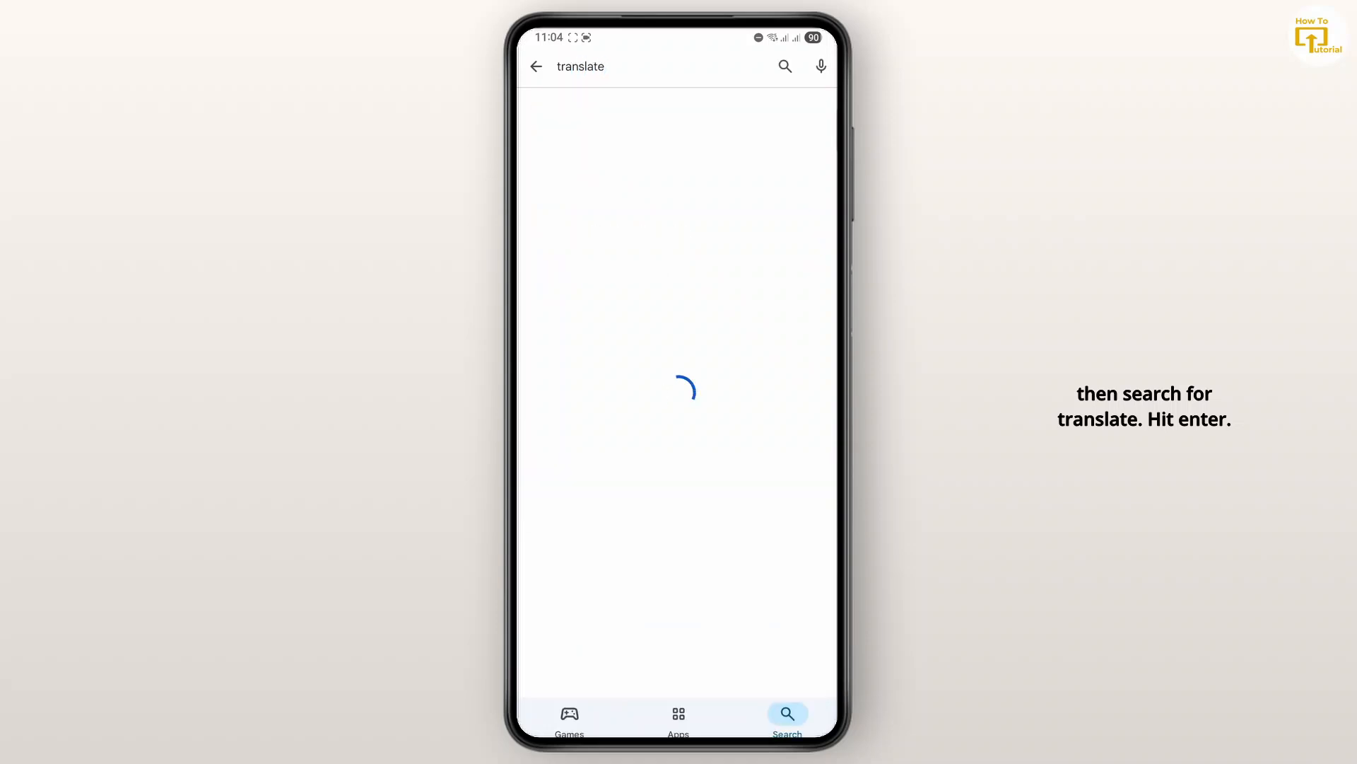
key(Enter)
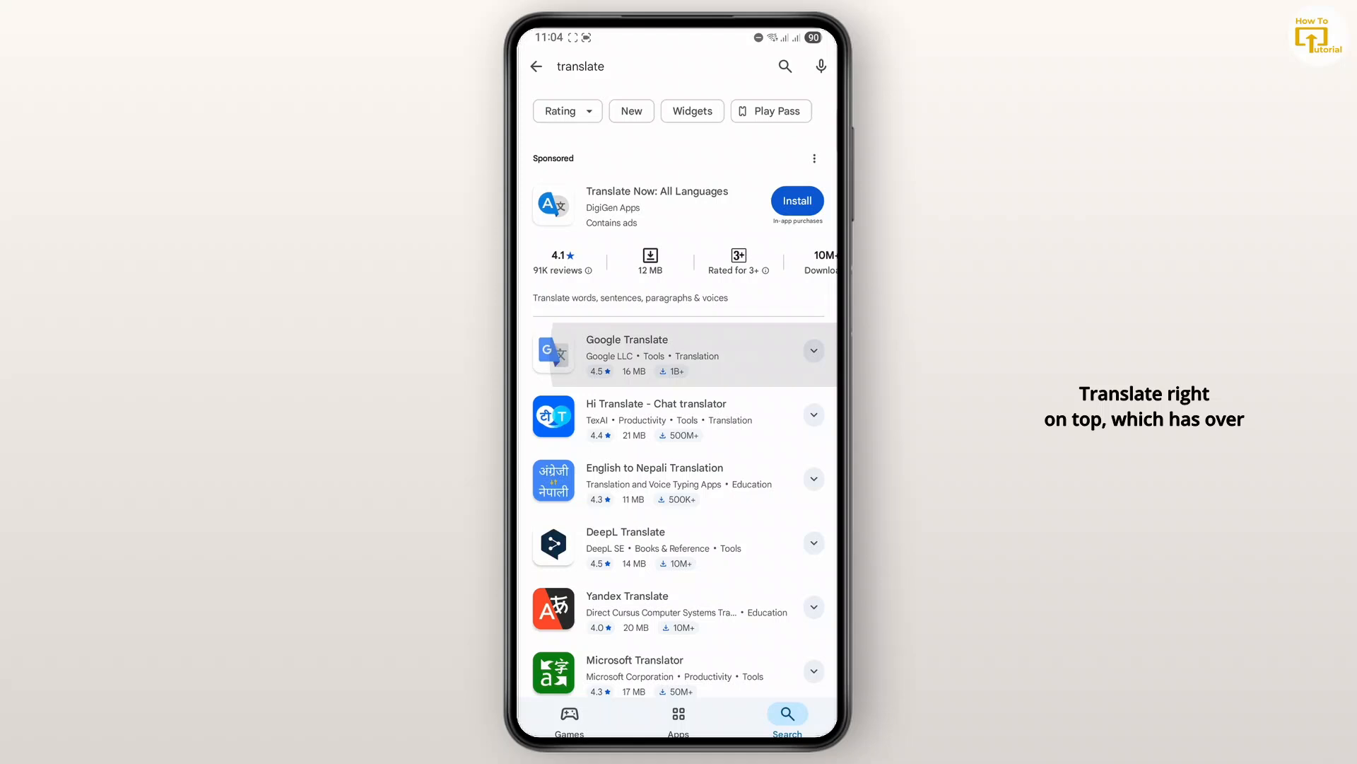
- Install Google Translate from its store listing and launch it
click(655, 355)
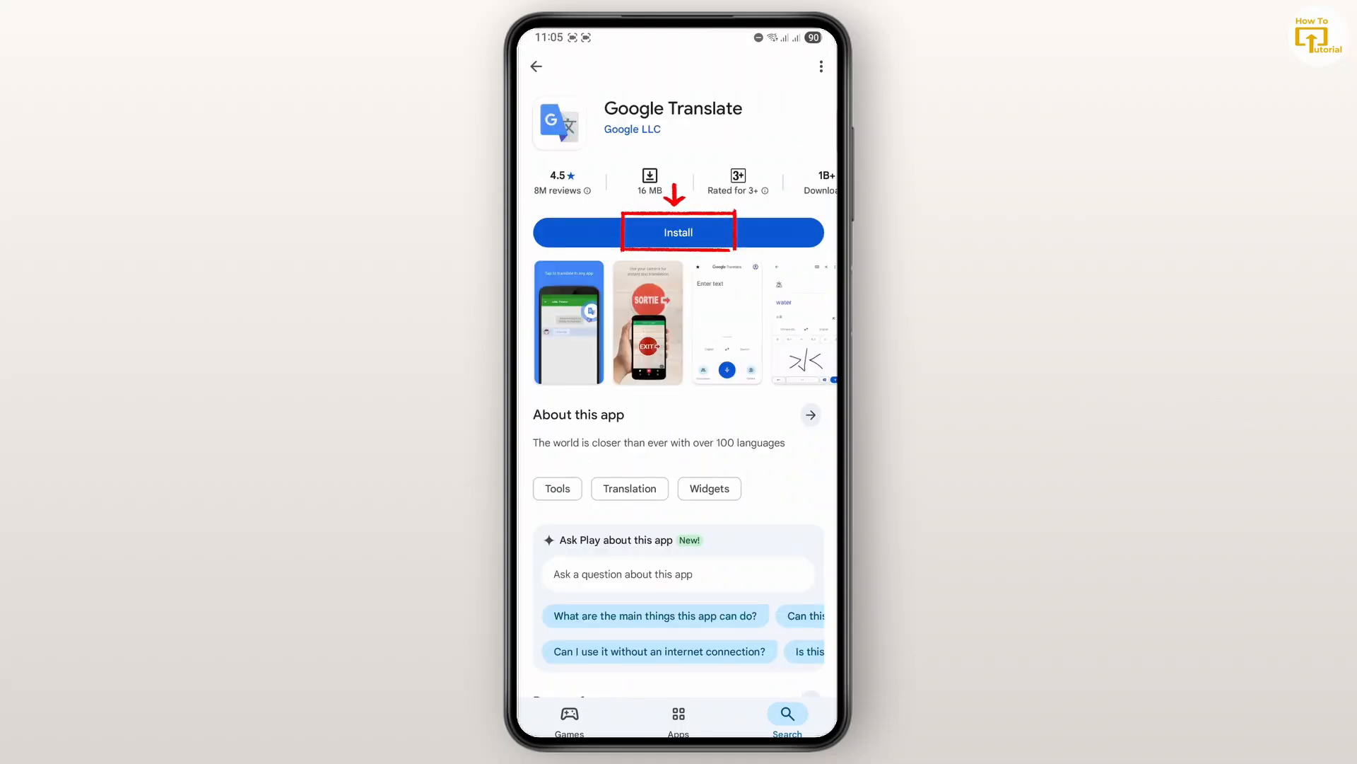
click(678, 232)
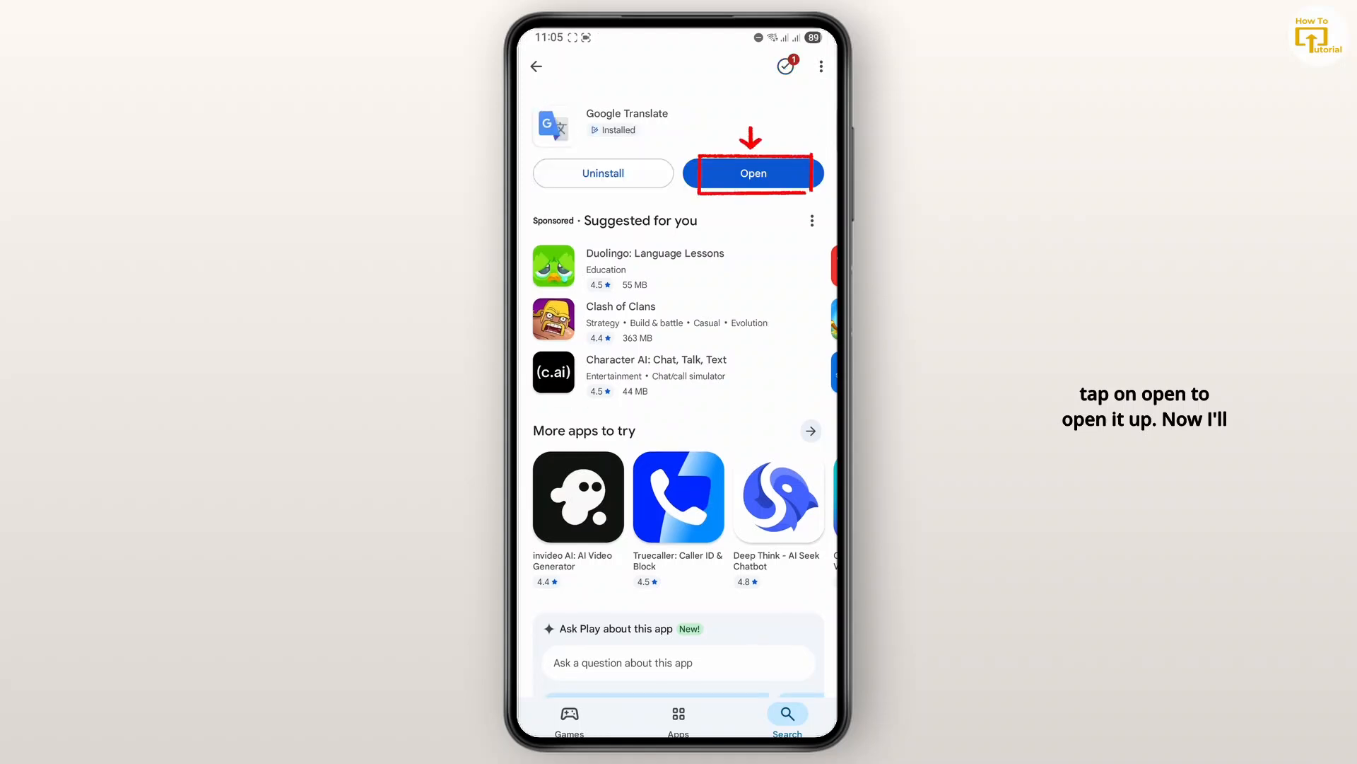
click(752, 172)
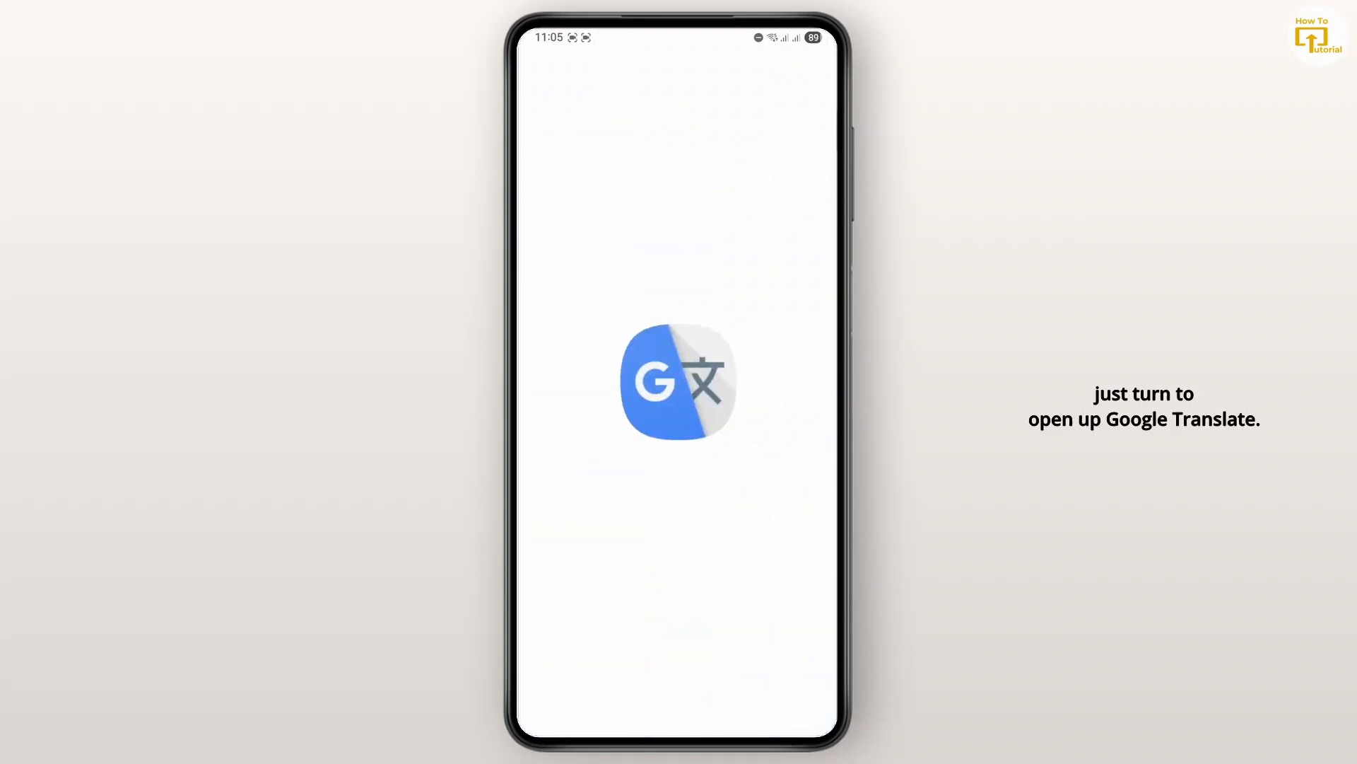
- Reach the Tap to Translate page via the profile avatar and Settings
click(677, 388)
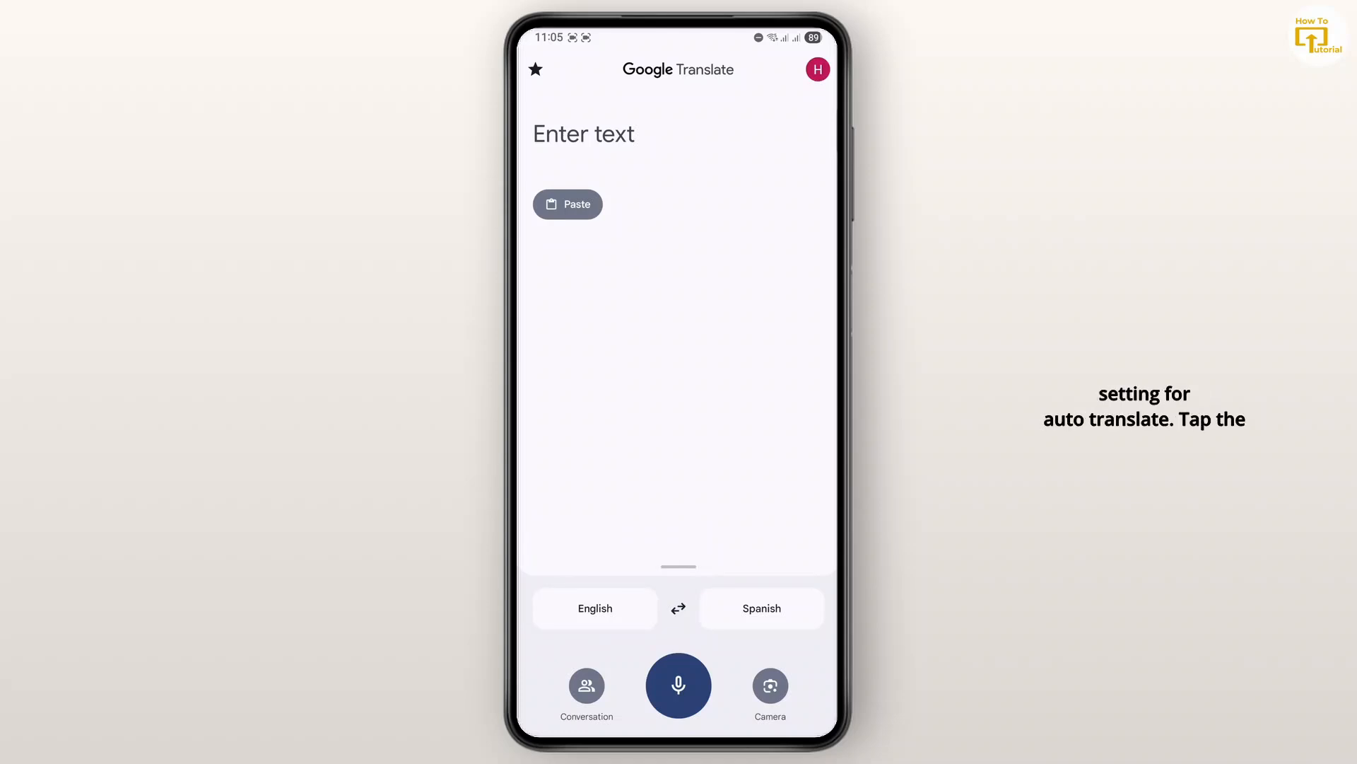
click(818, 70)
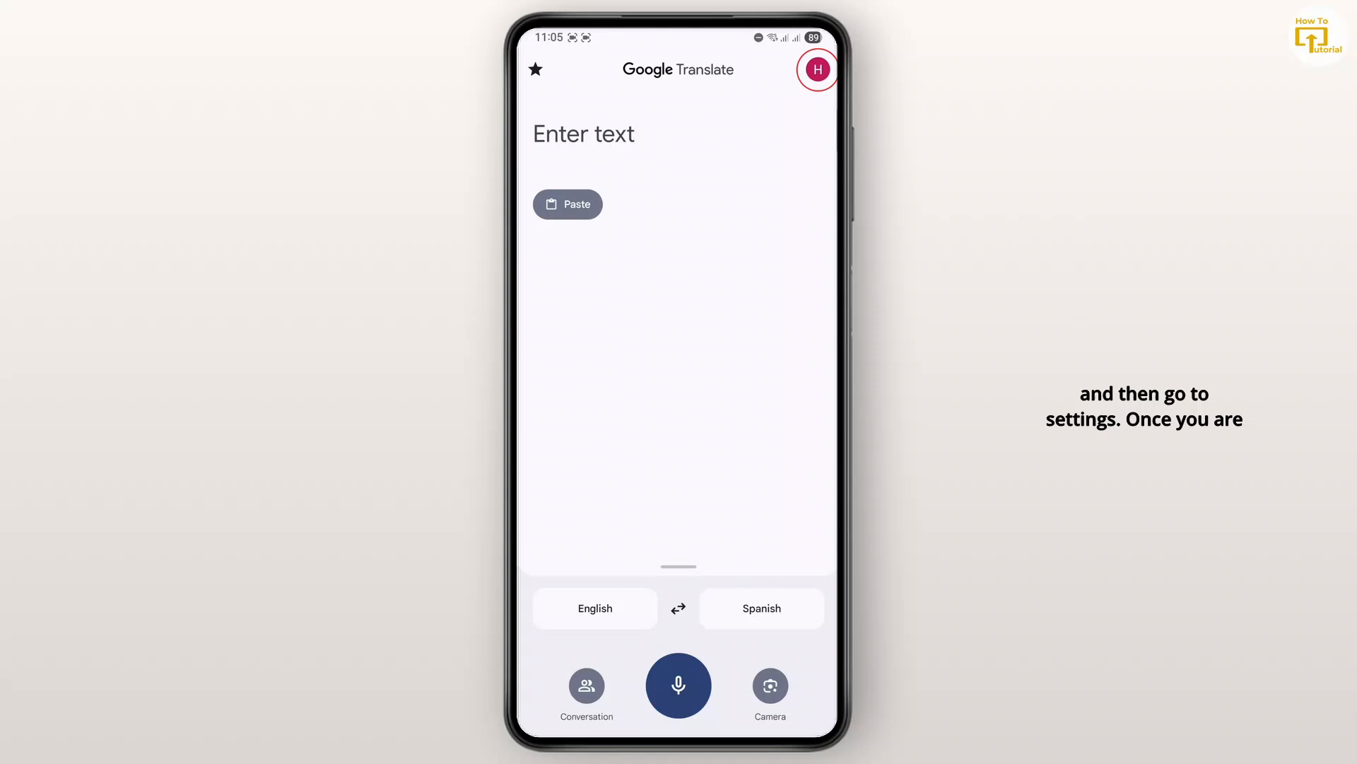
click(819, 71)
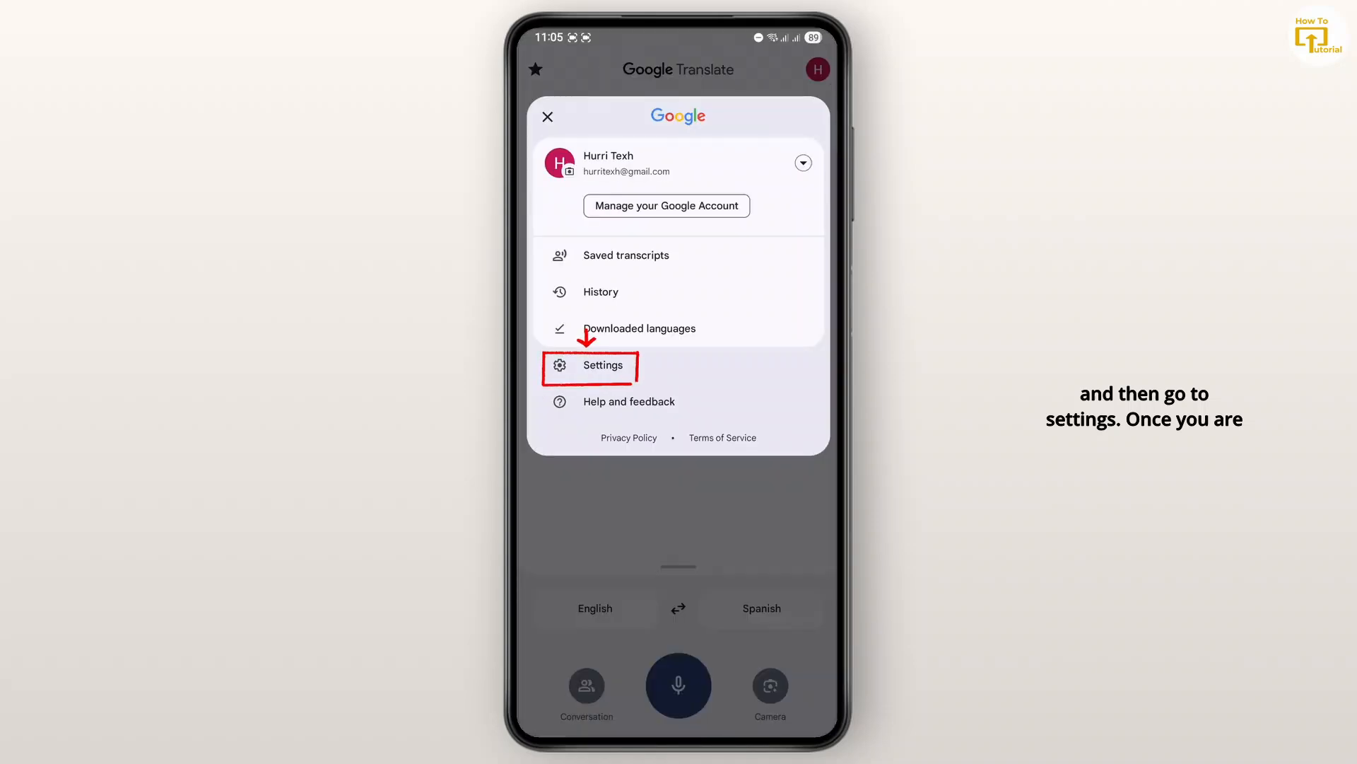
click(602, 364)
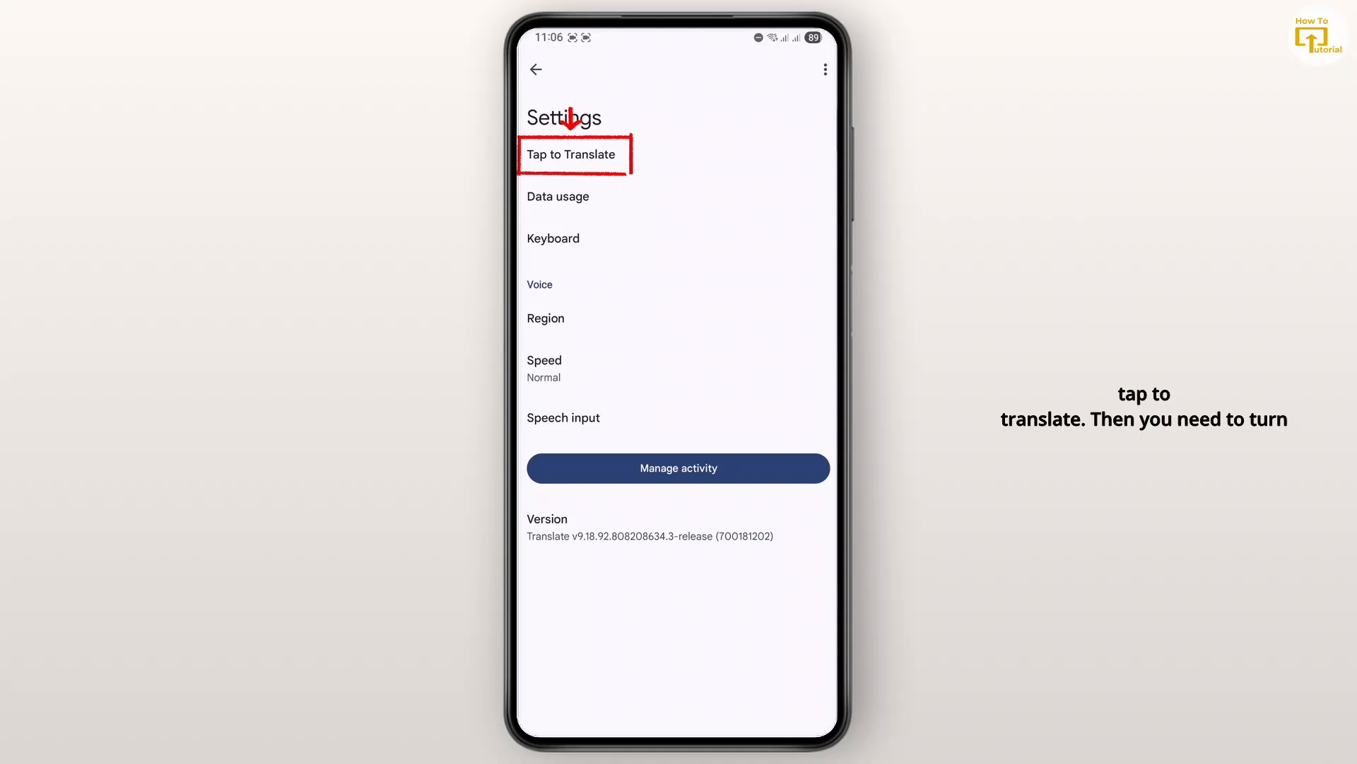
click(571, 154)
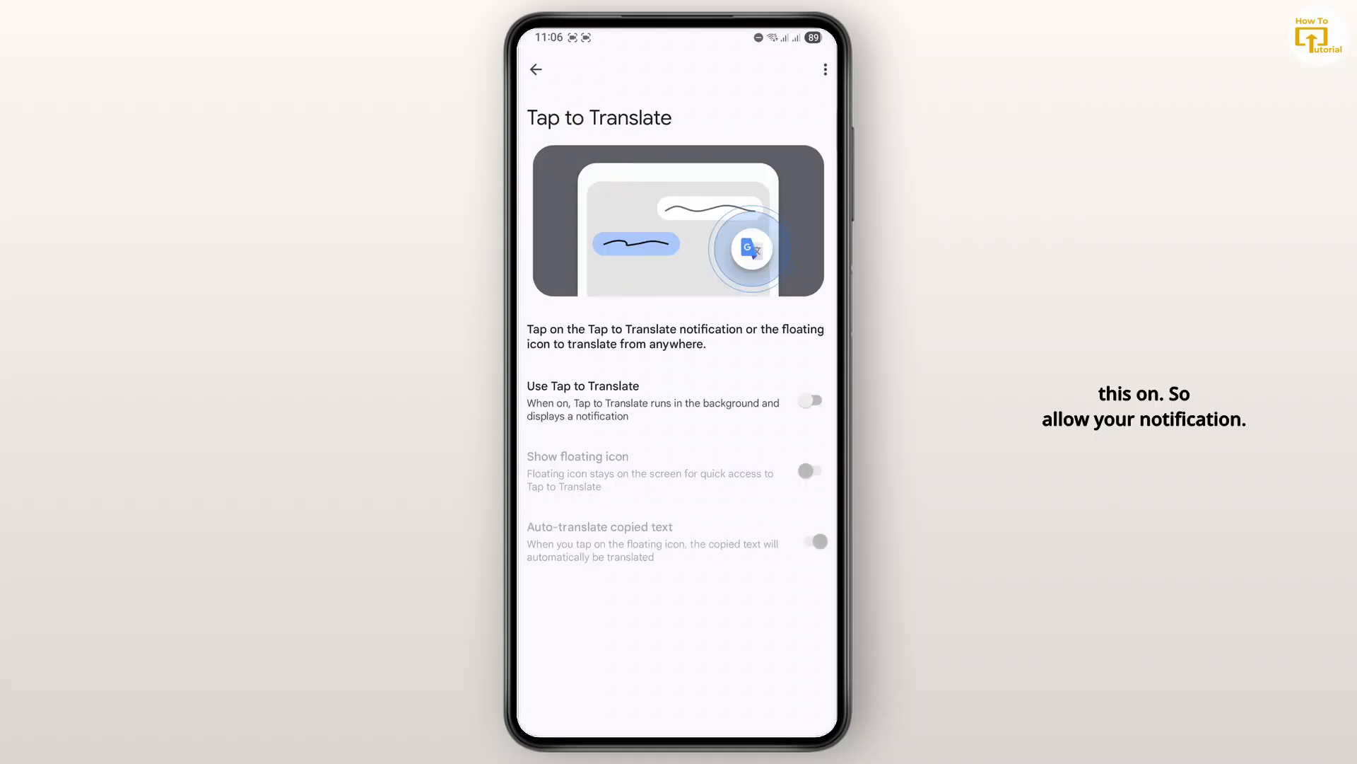
- Switch on Use Tap to Translate and allow Translate to send notifications
click(810, 401)
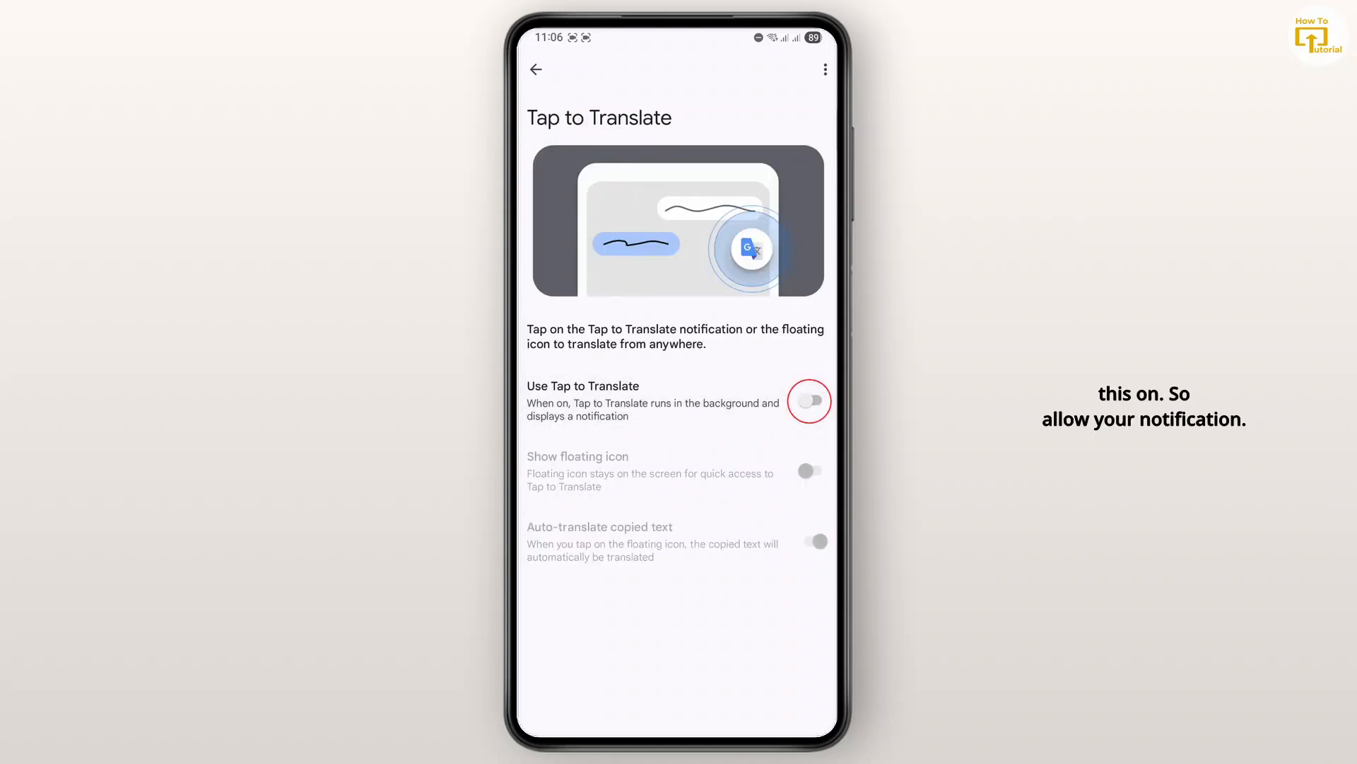
click(809, 402)
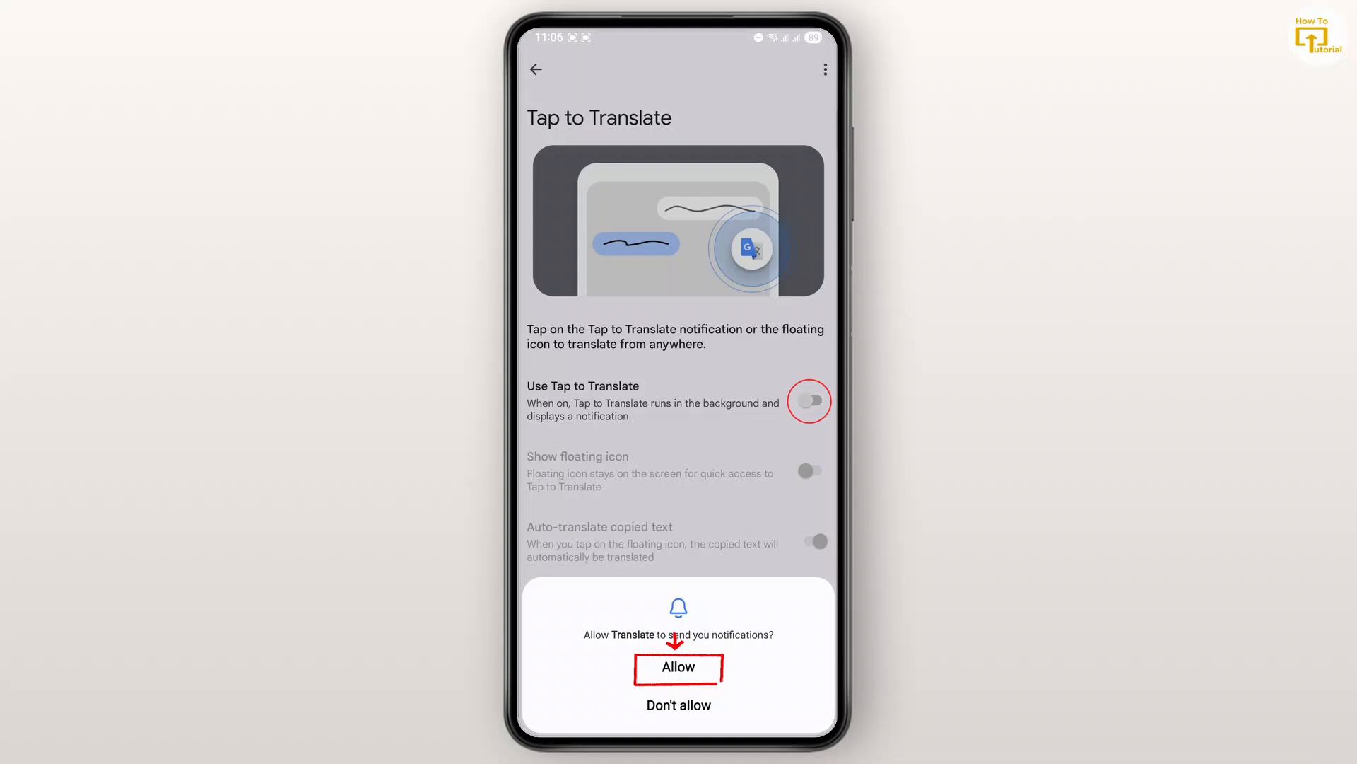
click(679, 667)
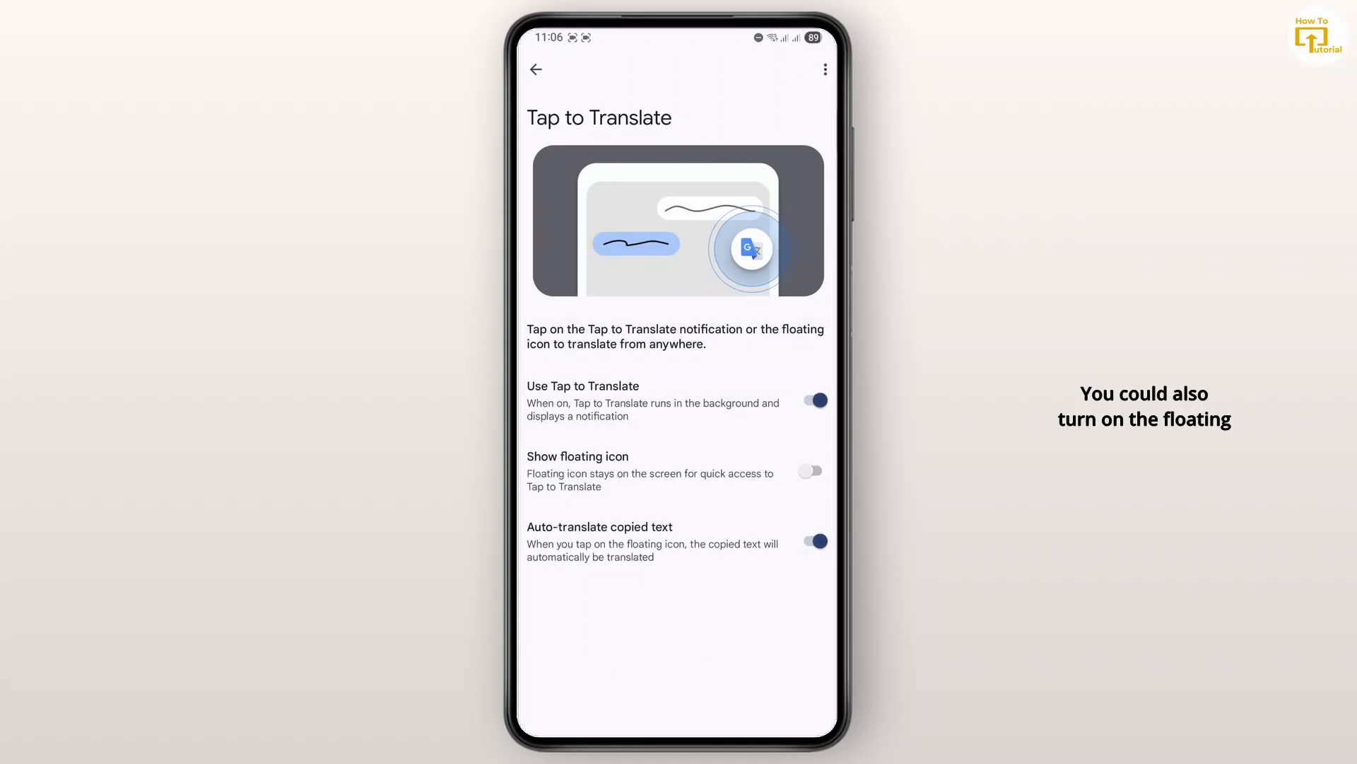
- Enable Show floating icon and proceed to grant display-over-other-apps permission
click(812, 471)
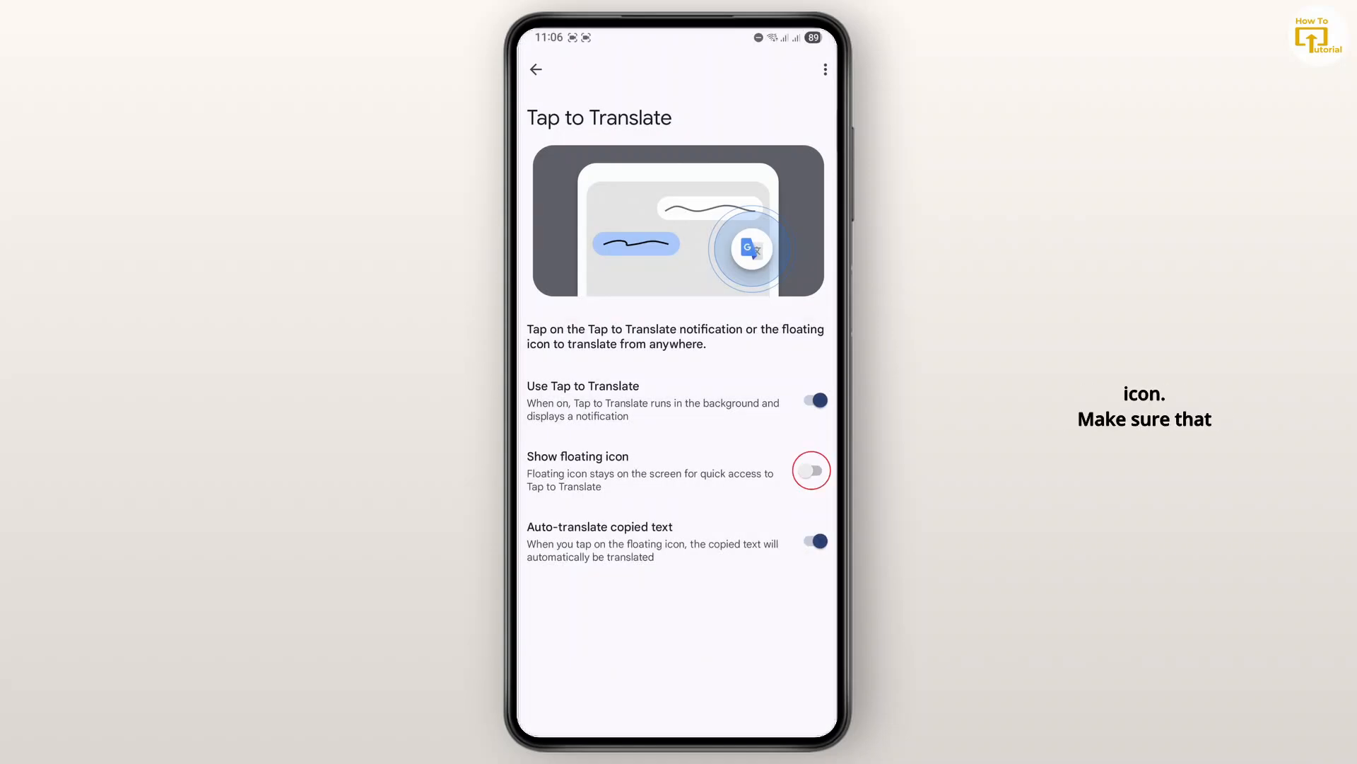
click(812, 471)
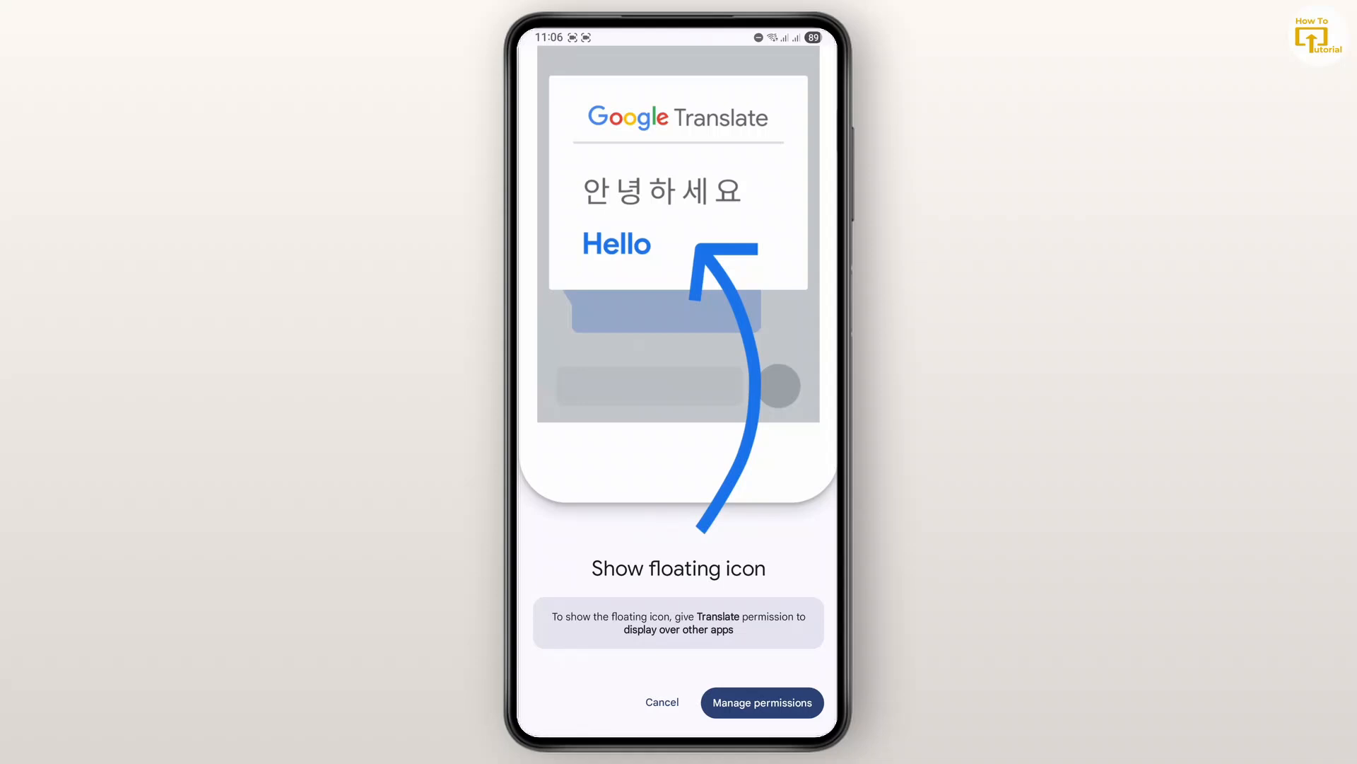
mouse_move(762, 702)
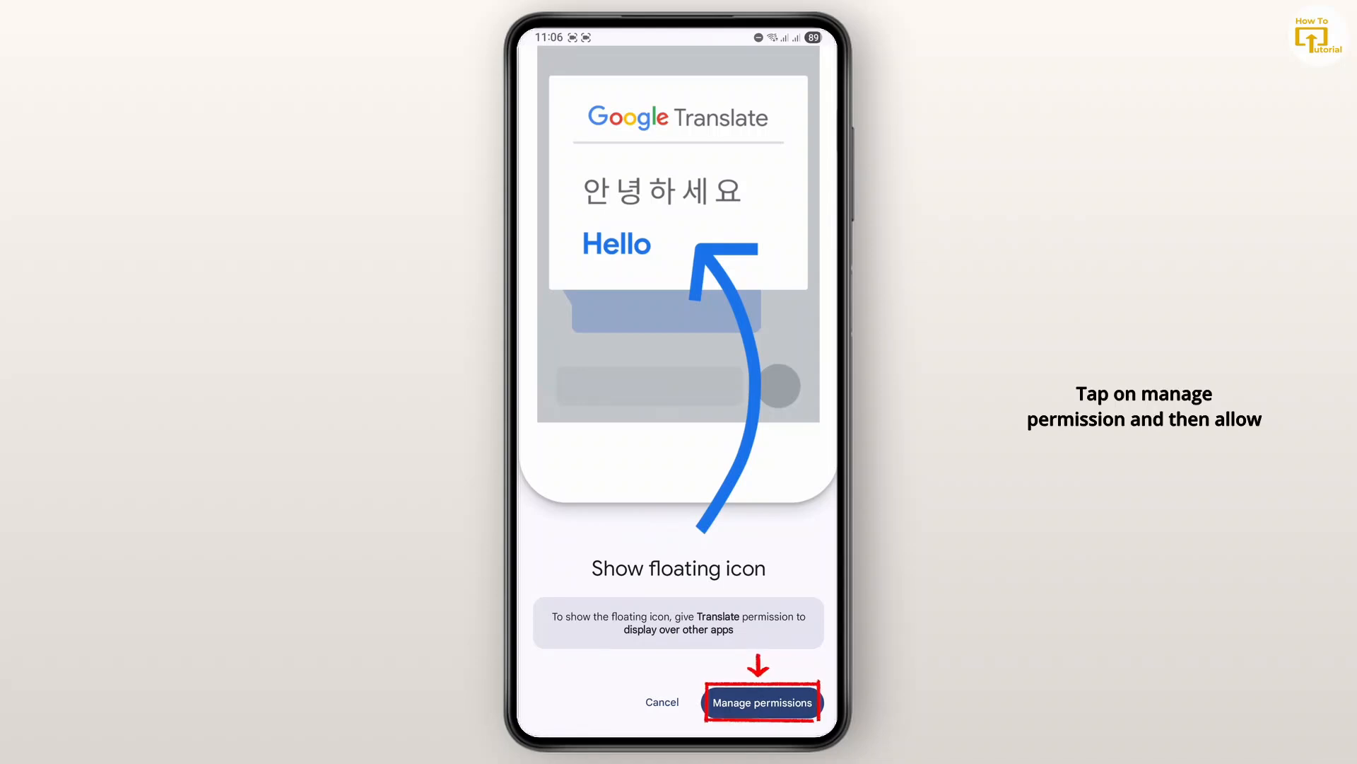
click(760, 701)
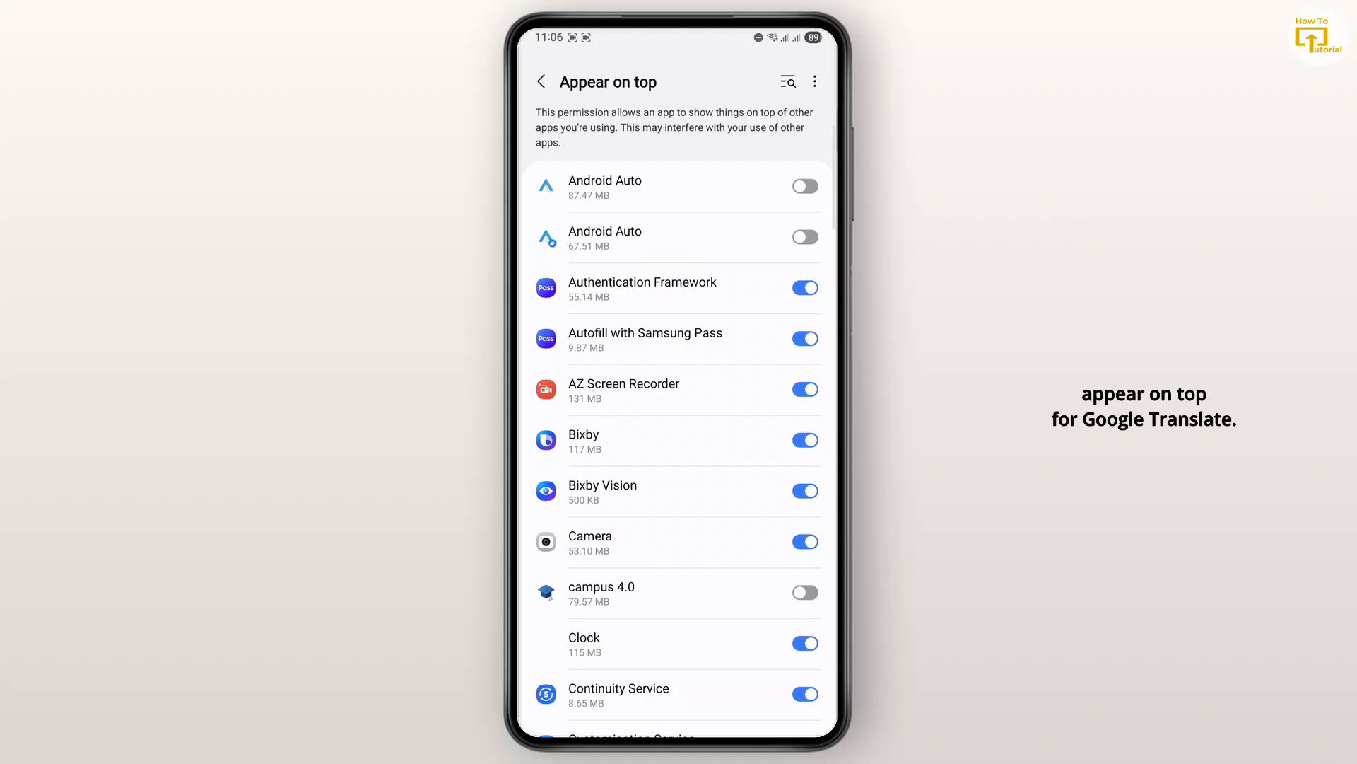
- Allow Translate to appear on top of other apps in the system permission list
scroll(down, 3)
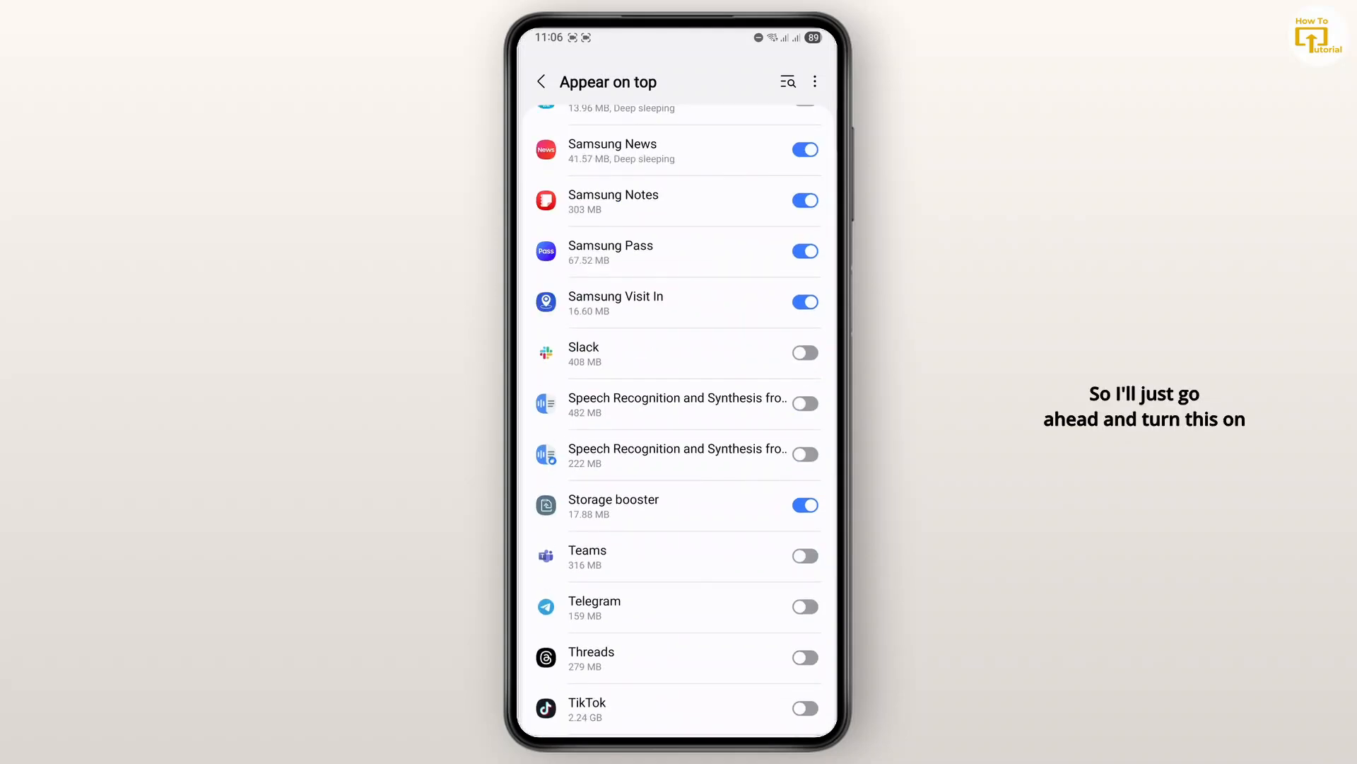
scroll(down, 3)
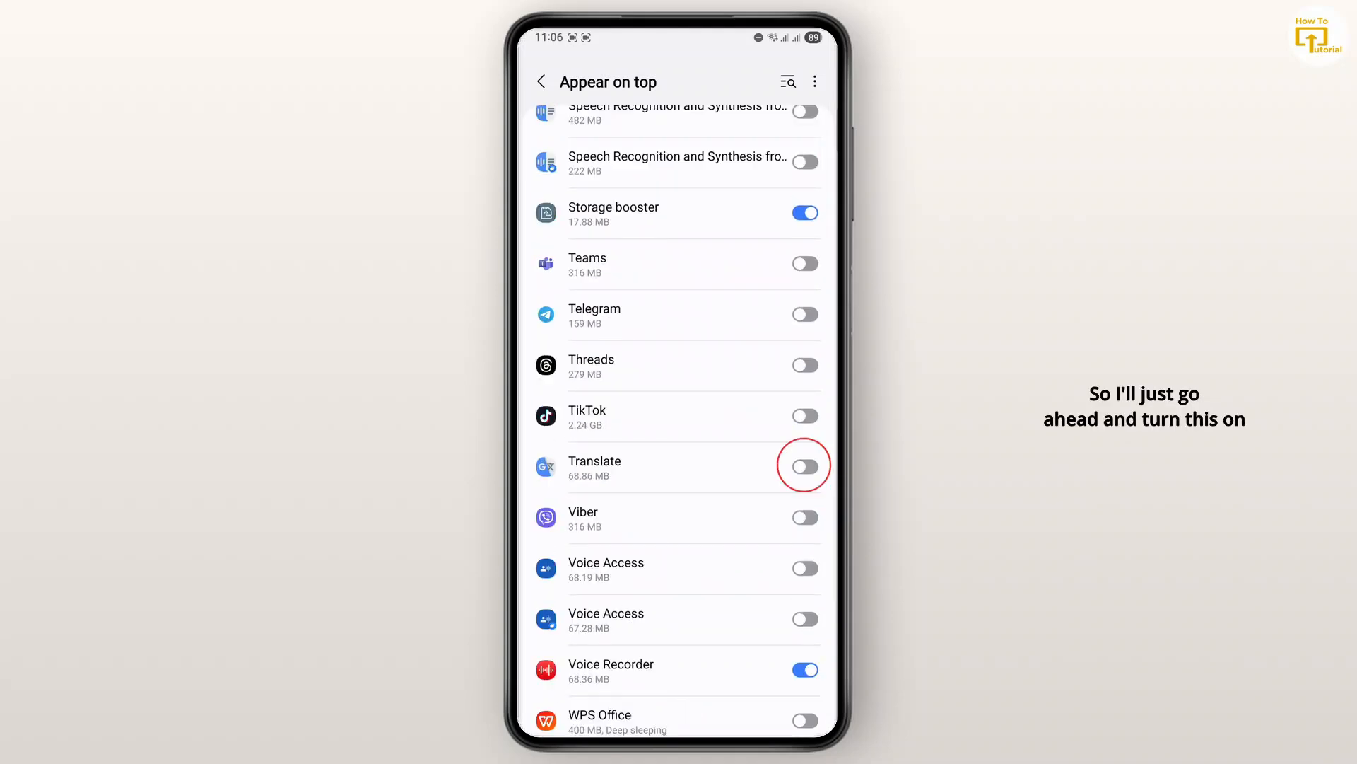
click(805, 467)
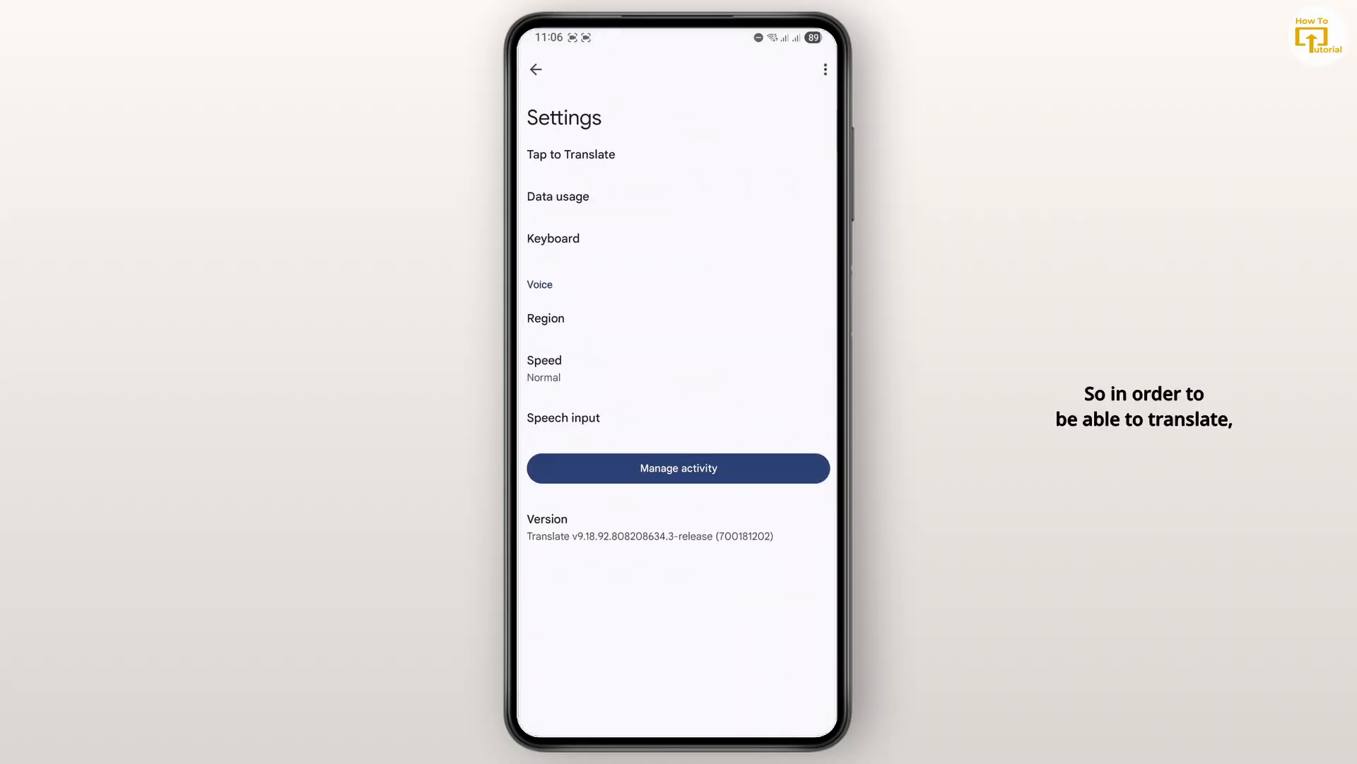
- Return to Translate's home screen and bring up the WhatsApp group chat with the Spanish message
click(535, 71)
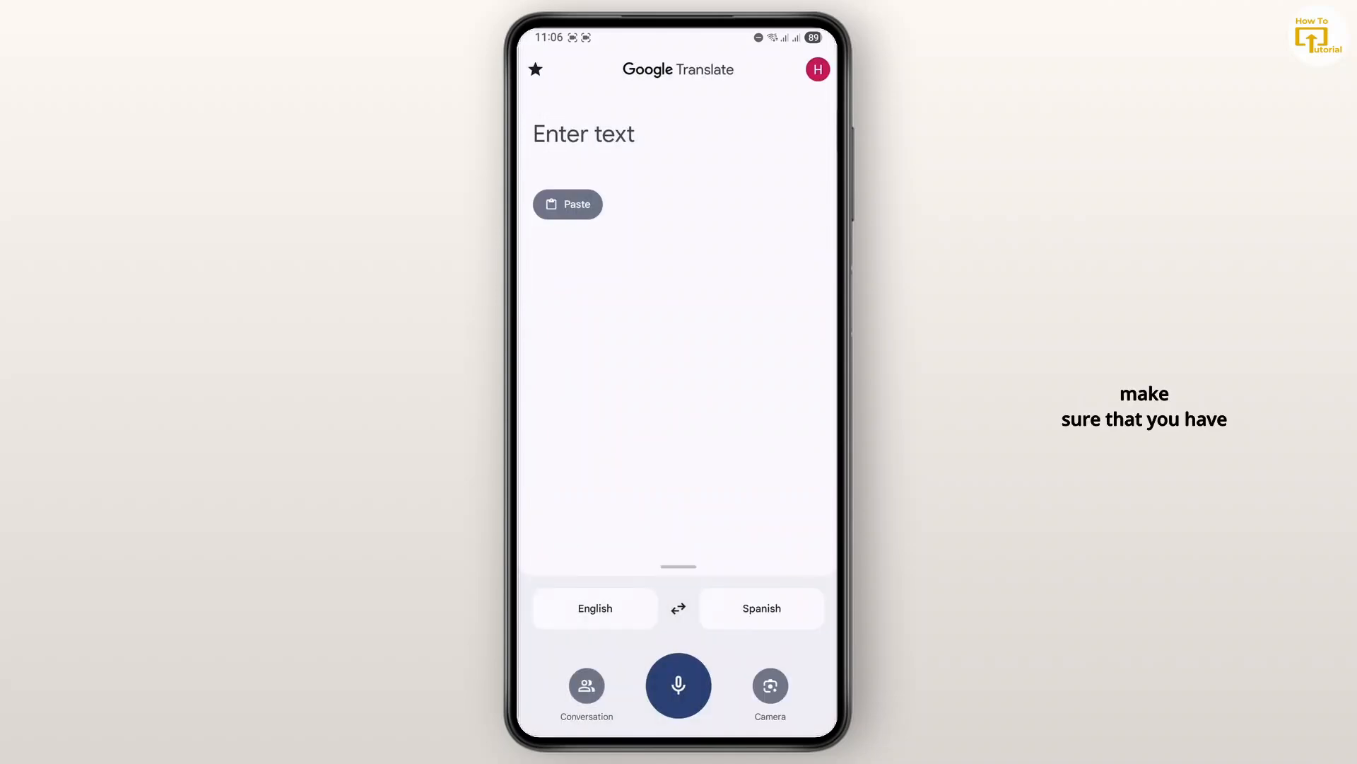
click(760, 608)
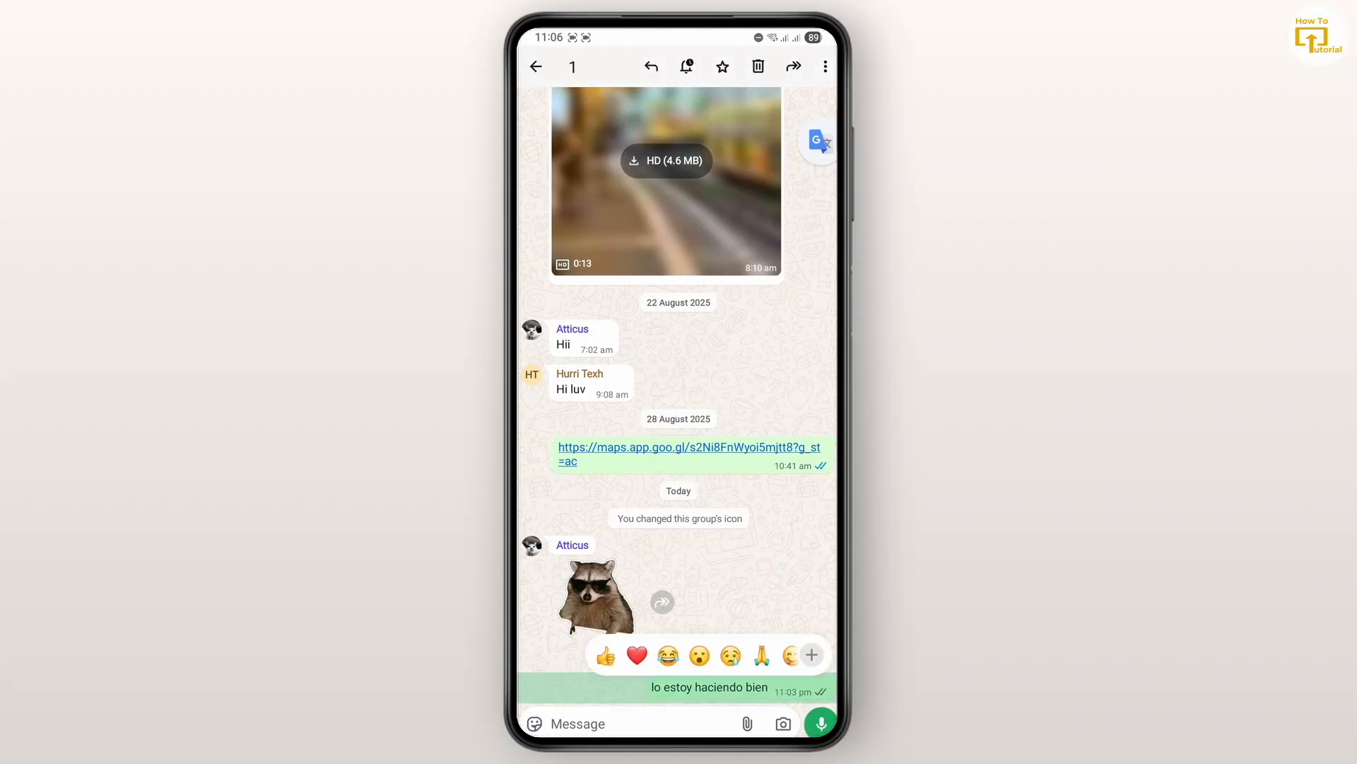
- Copy 'lo estoy haciendo bien' and translate it via the floating icon to 'I'm doing well'
click(826, 65)
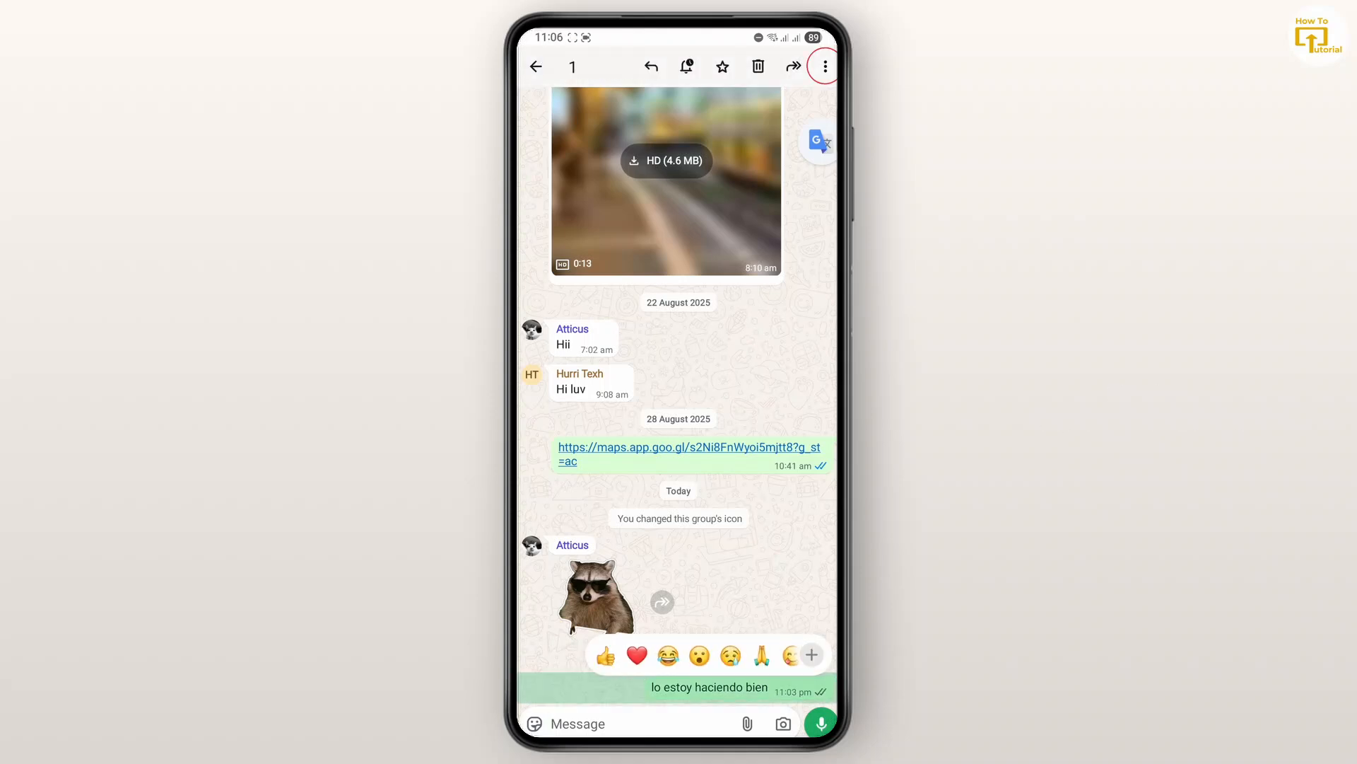
click(825, 65)
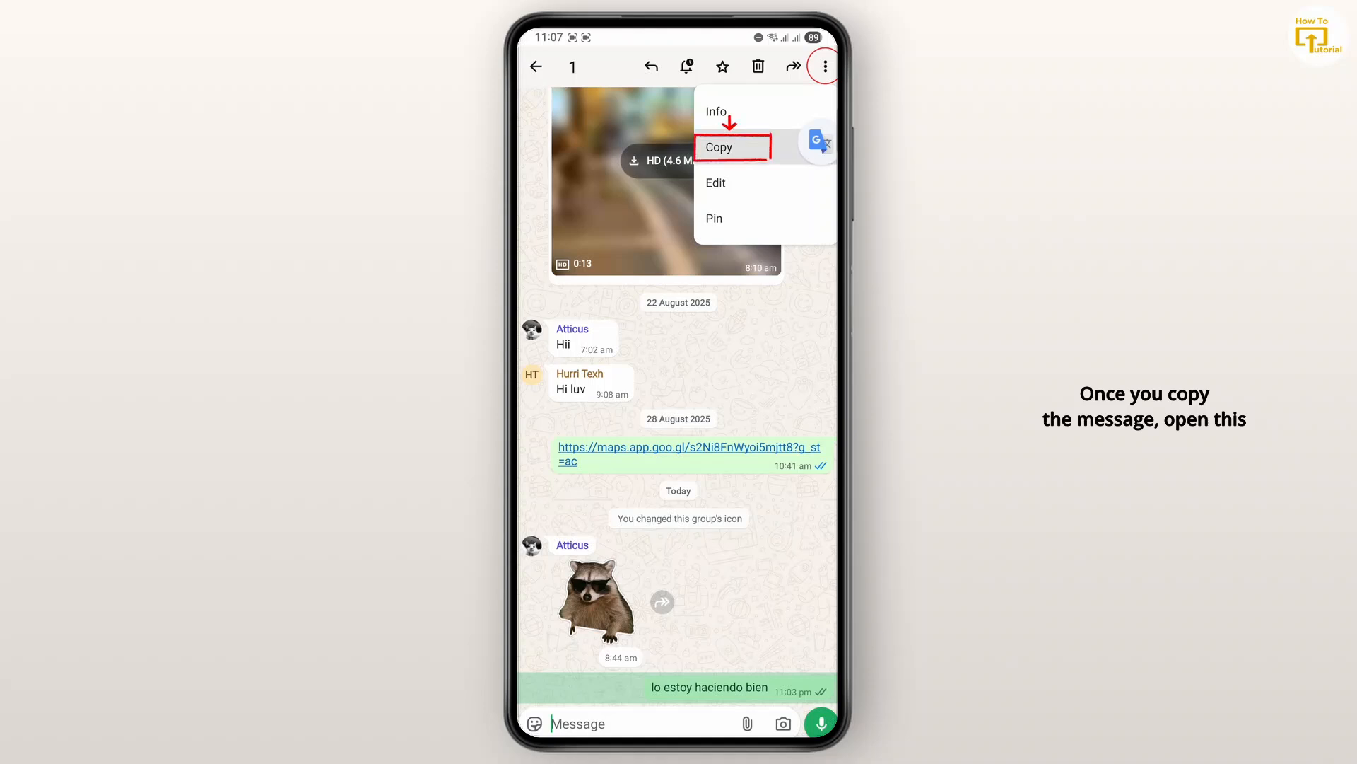
click(730, 147)
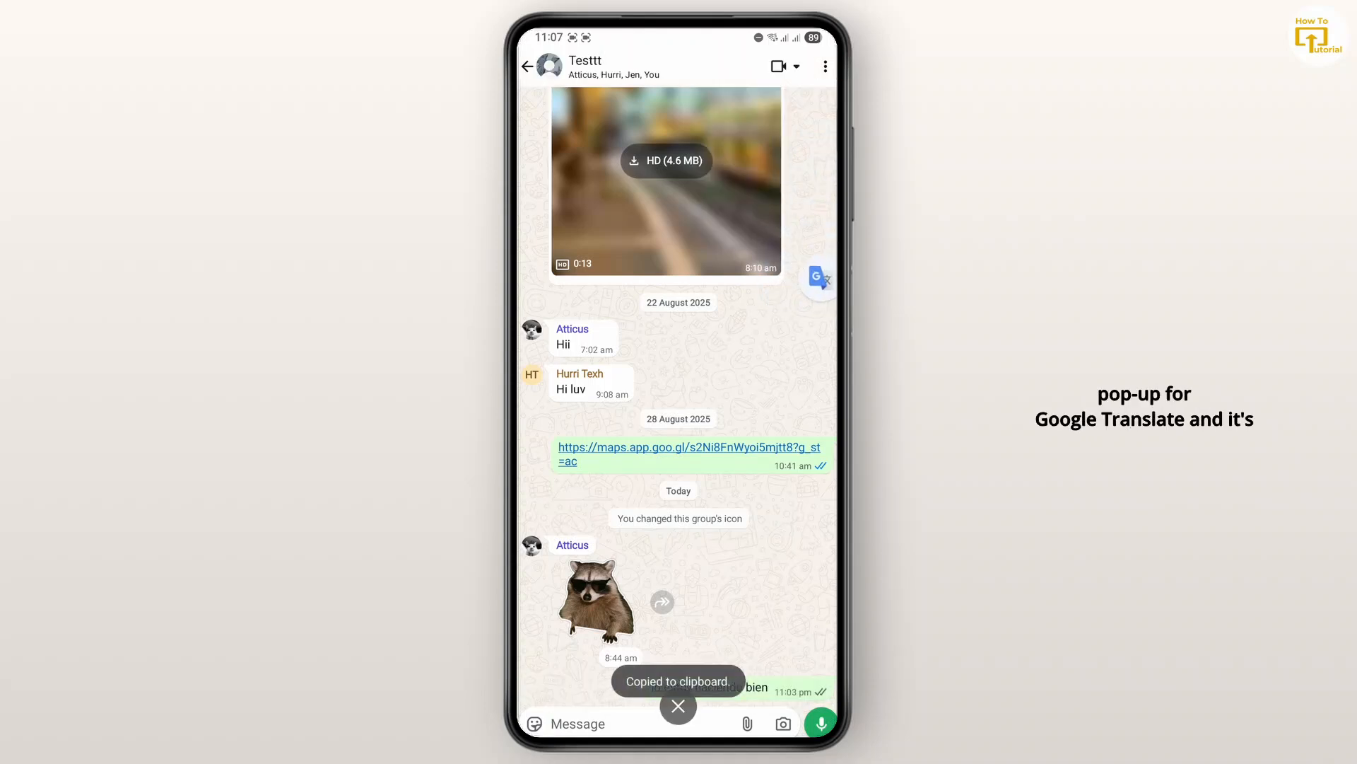
click(818, 277)
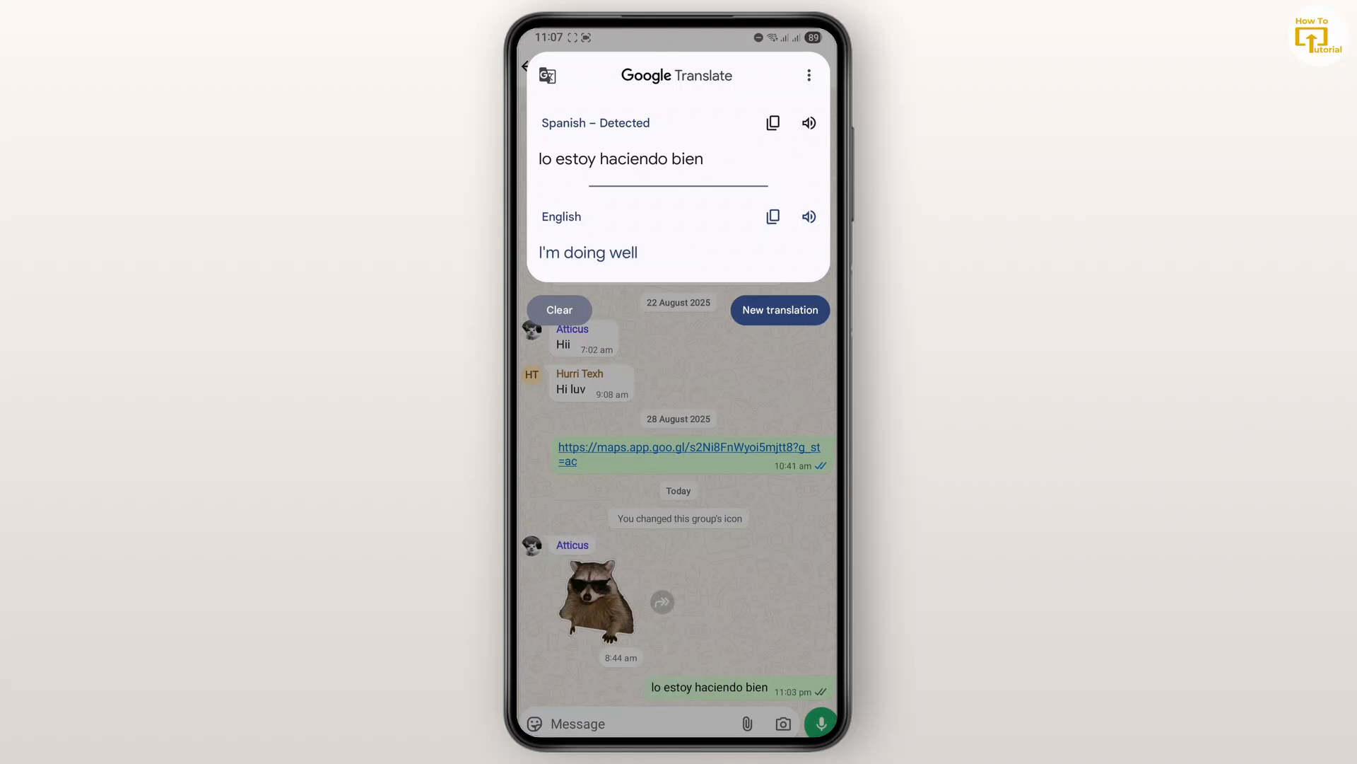